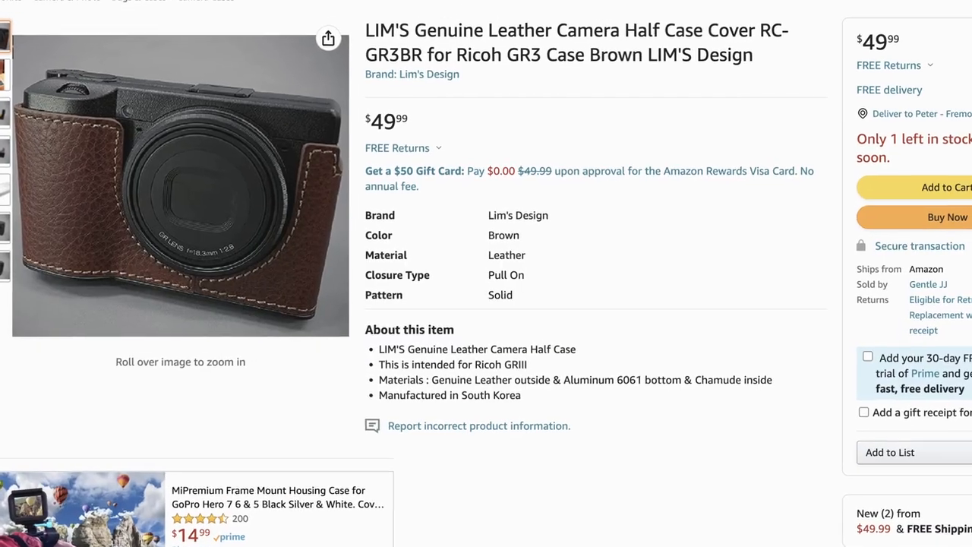
{"action": "scroll", "scroll_direction": "down", "scroll_amount": 3}
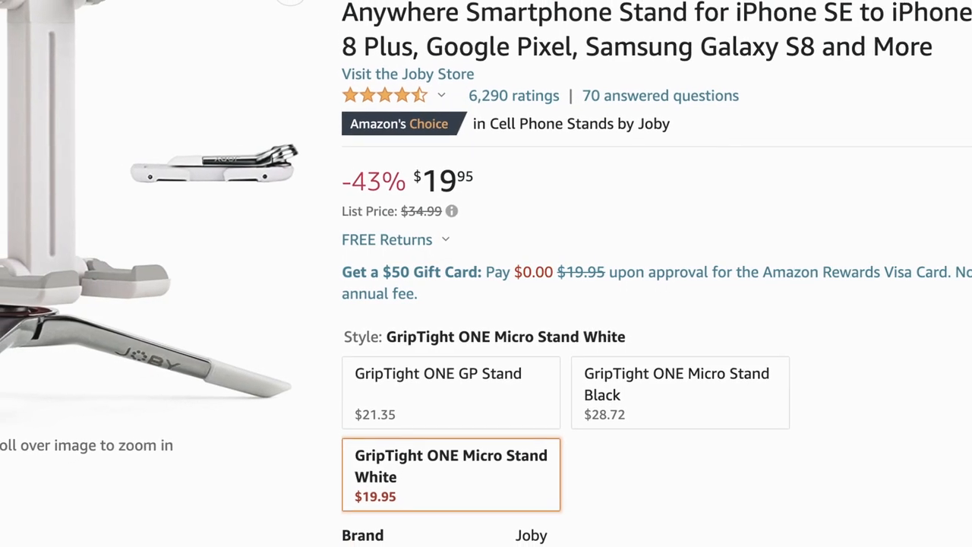
{"action": "scroll", "scroll_direction": "down", "scroll_amount": 3}
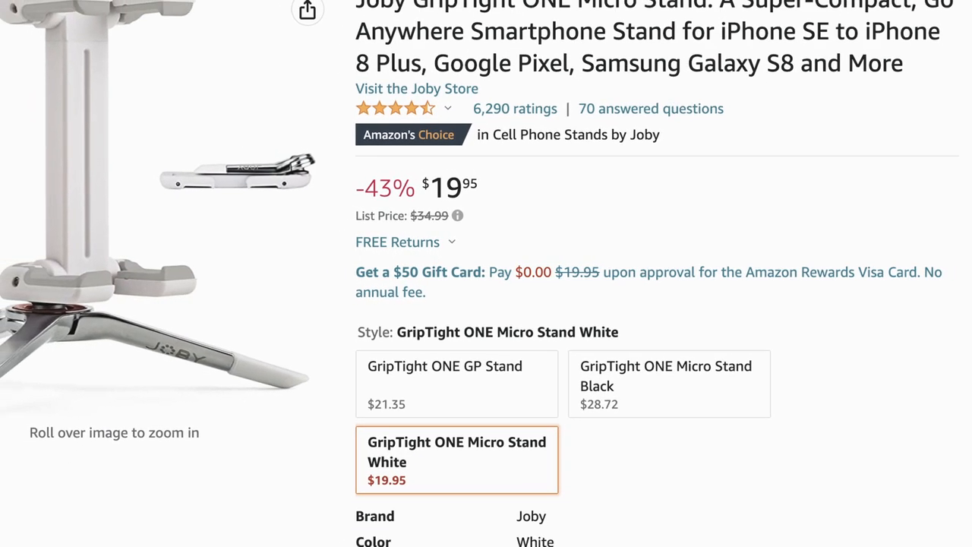
{"action": "scroll", "scroll_direction": "down", "scroll_amount": 3}
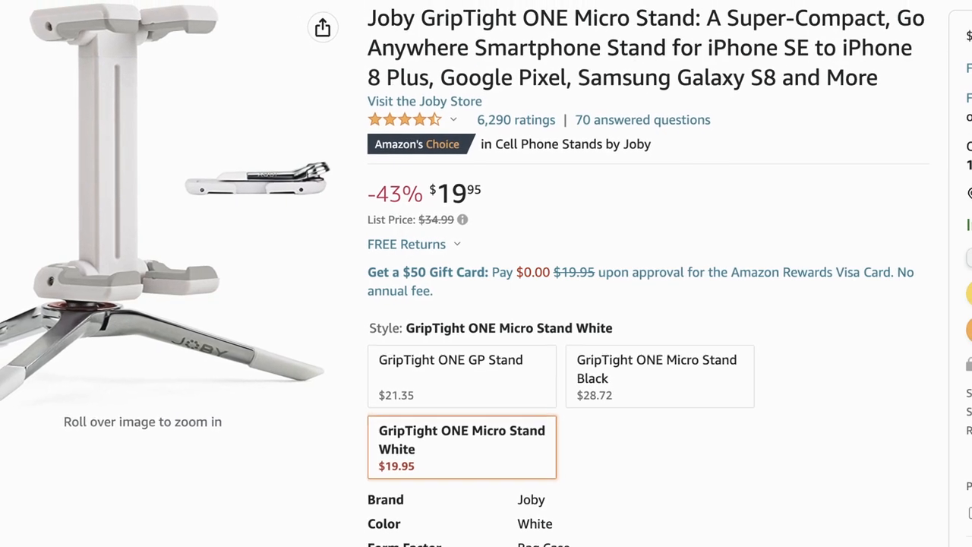